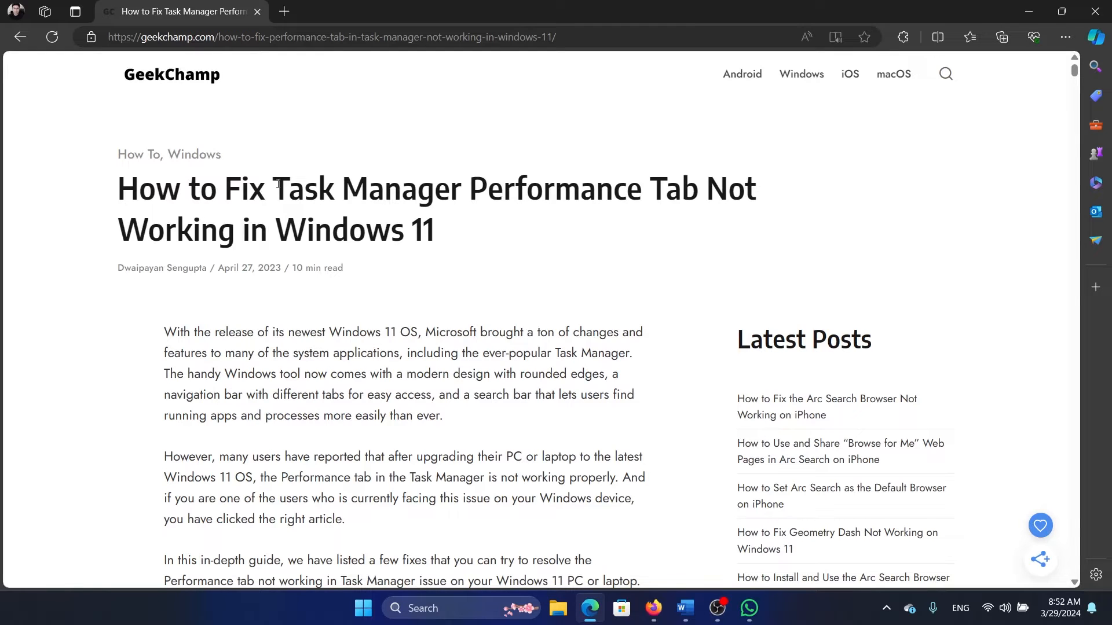
Step: Bring up Task Manager on its Processes page over the Edge article
left_click_drag(273, 188, 436, 230)
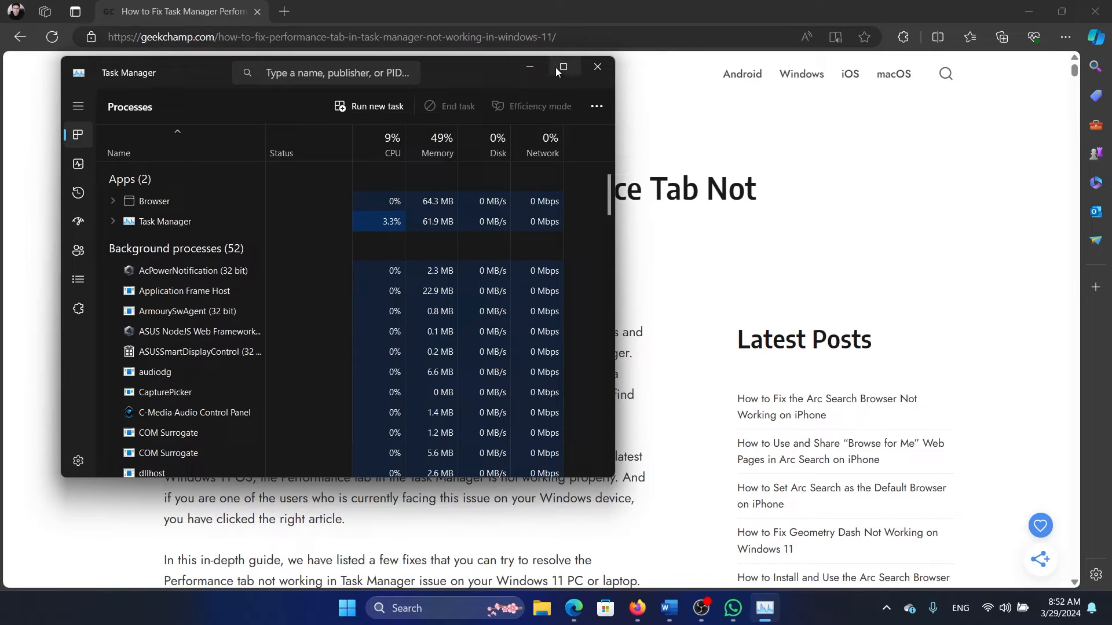
Step: Maximize Task Manager to fill the screen for the Performance CPU graph
left_click(561, 67)
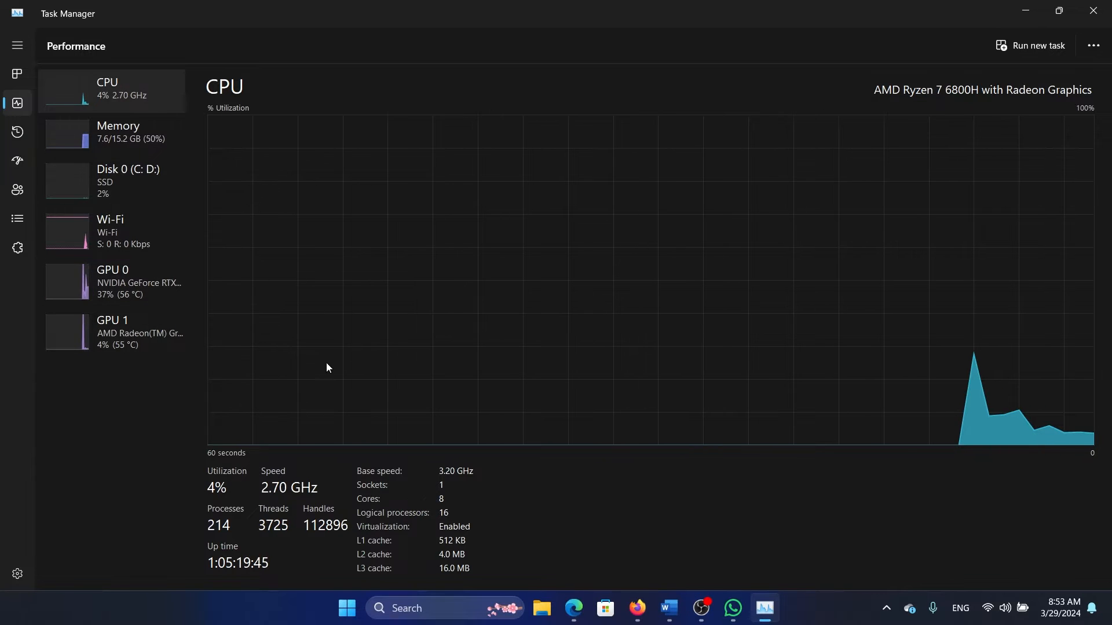
mouse_move(353, 337)
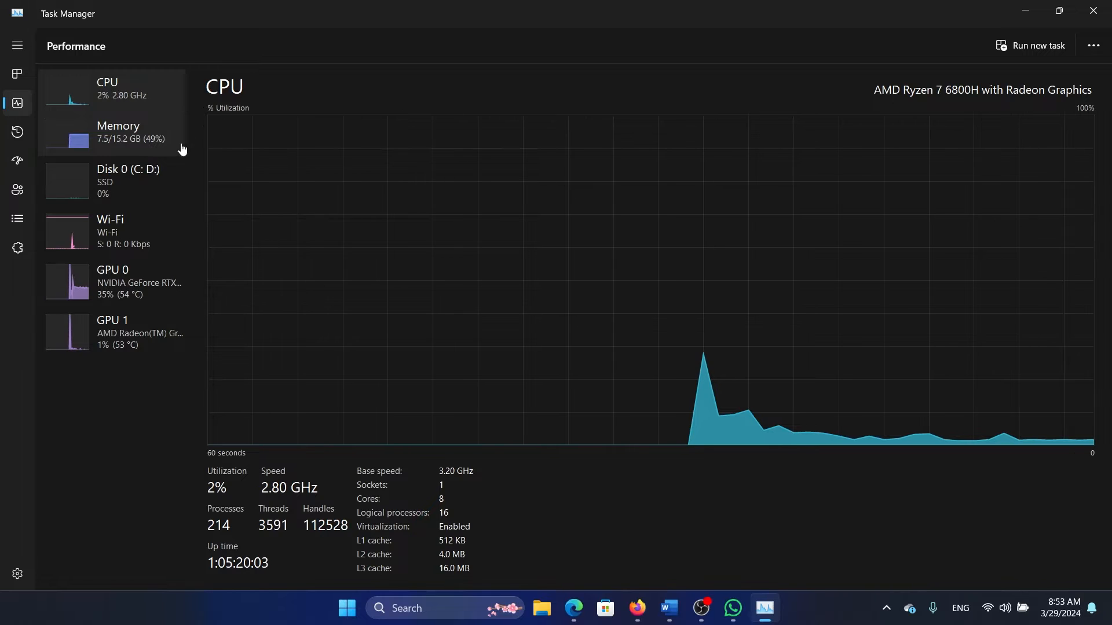
mouse_move(153, 135)
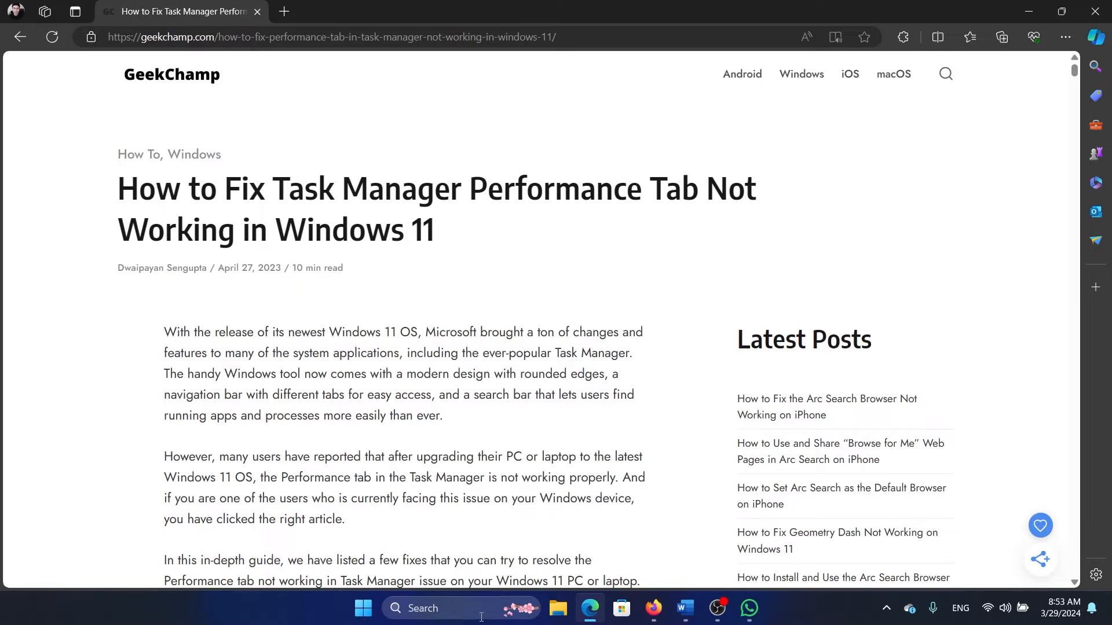
type("tas")
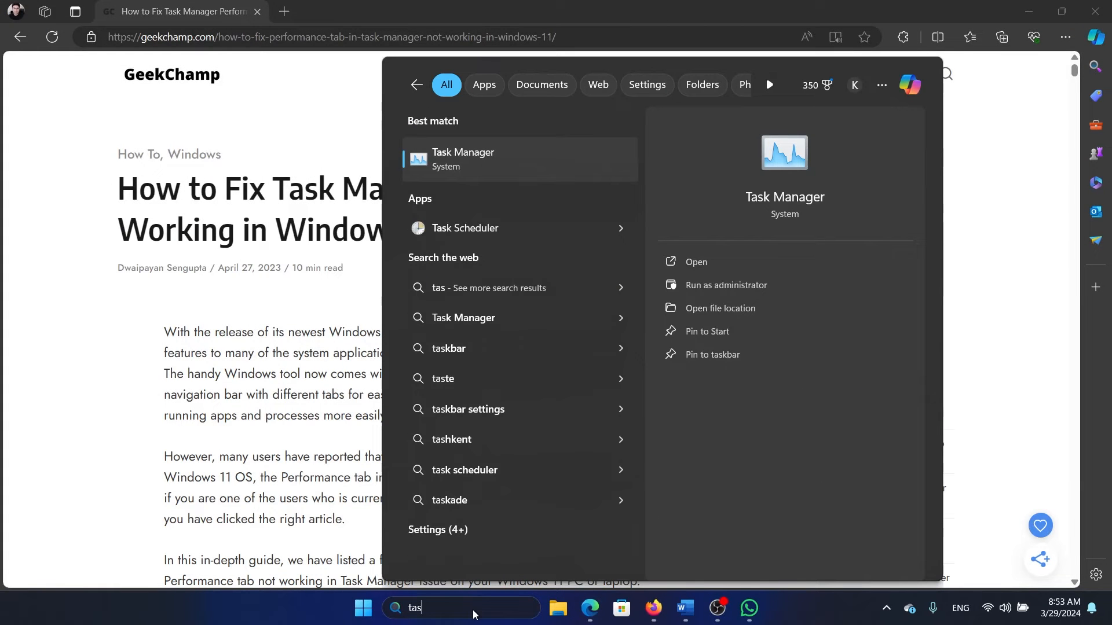
left_click(463, 158)
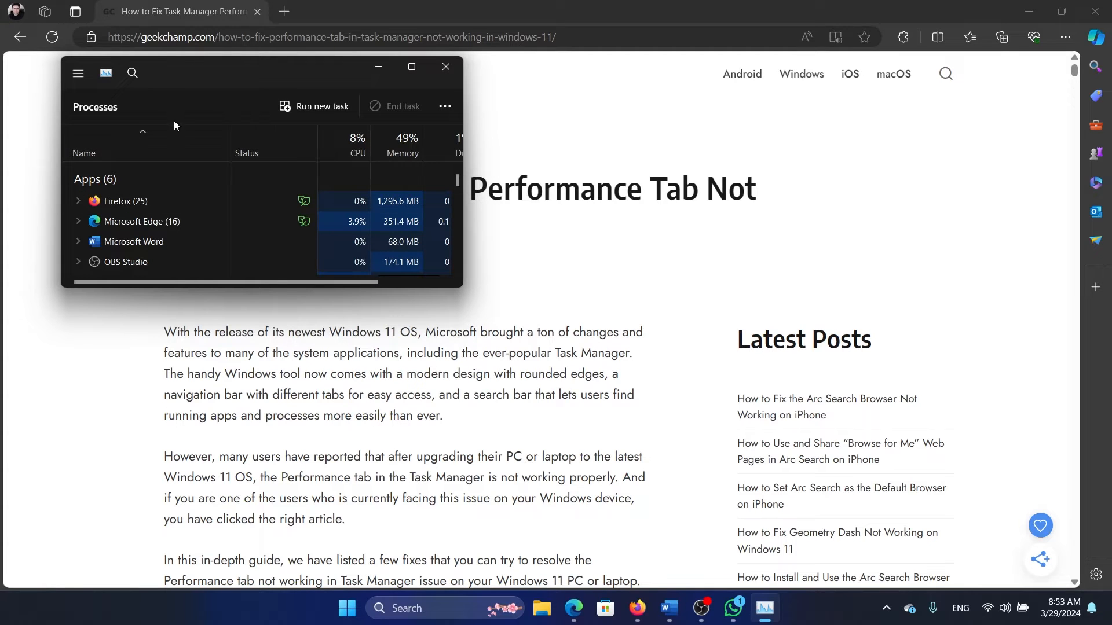
left_click(78, 73)
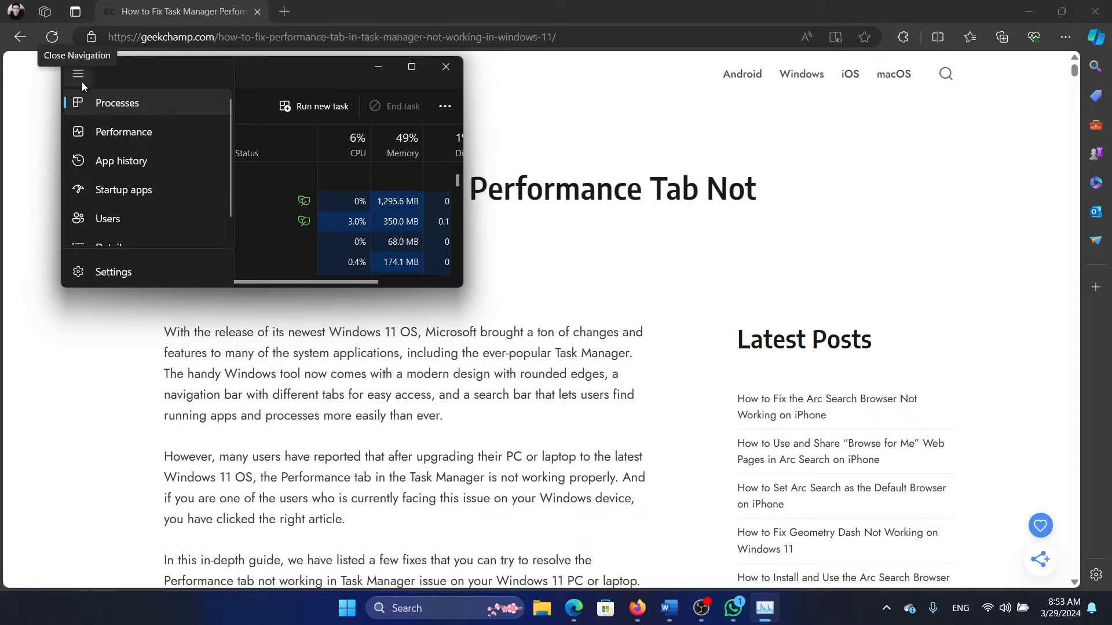
left_click(78, 73)
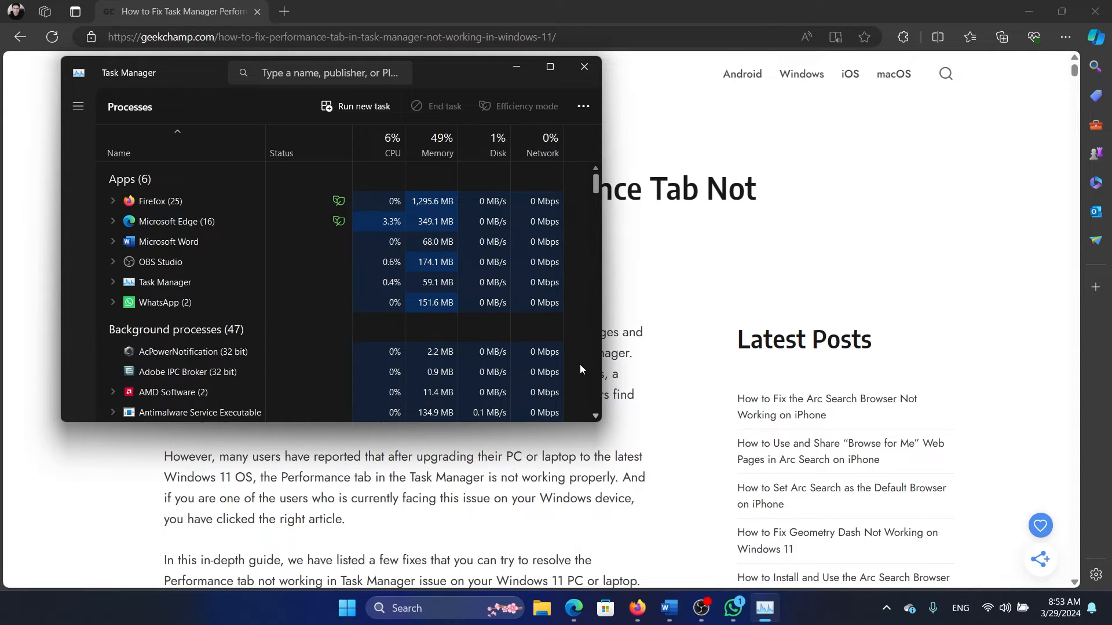
left_click(583, 66)
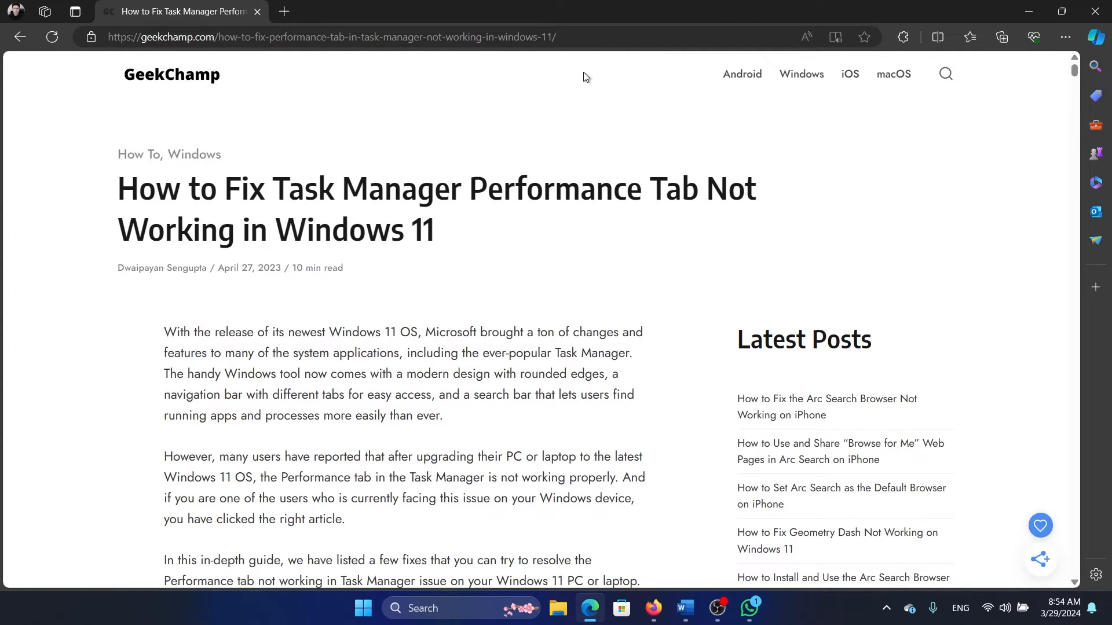
mouse_move(544, 218)
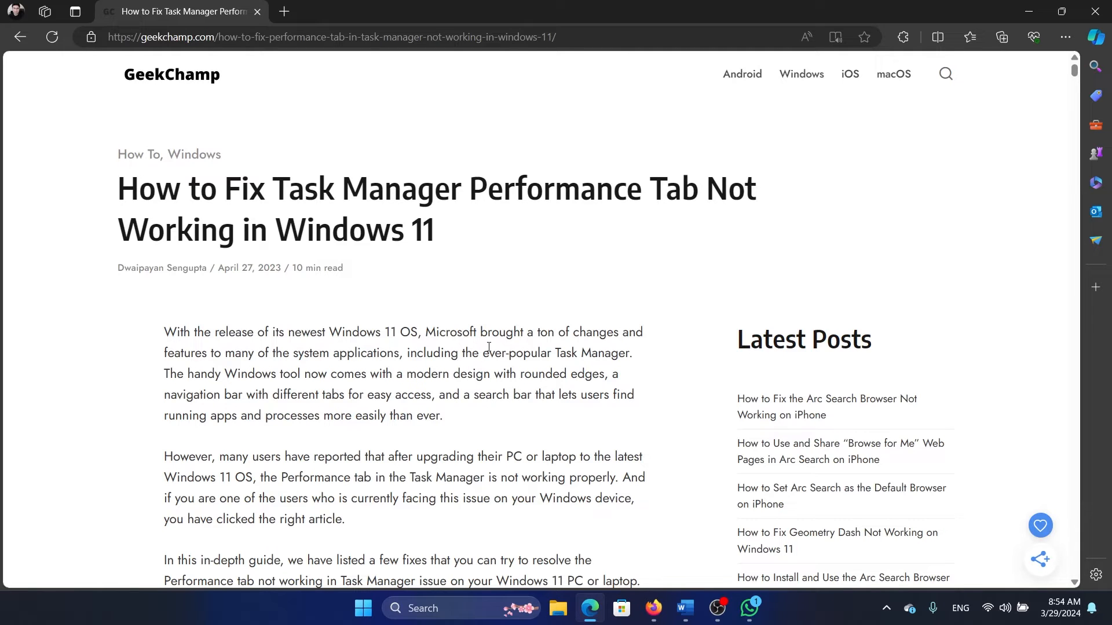
mouse_move(363, 609)
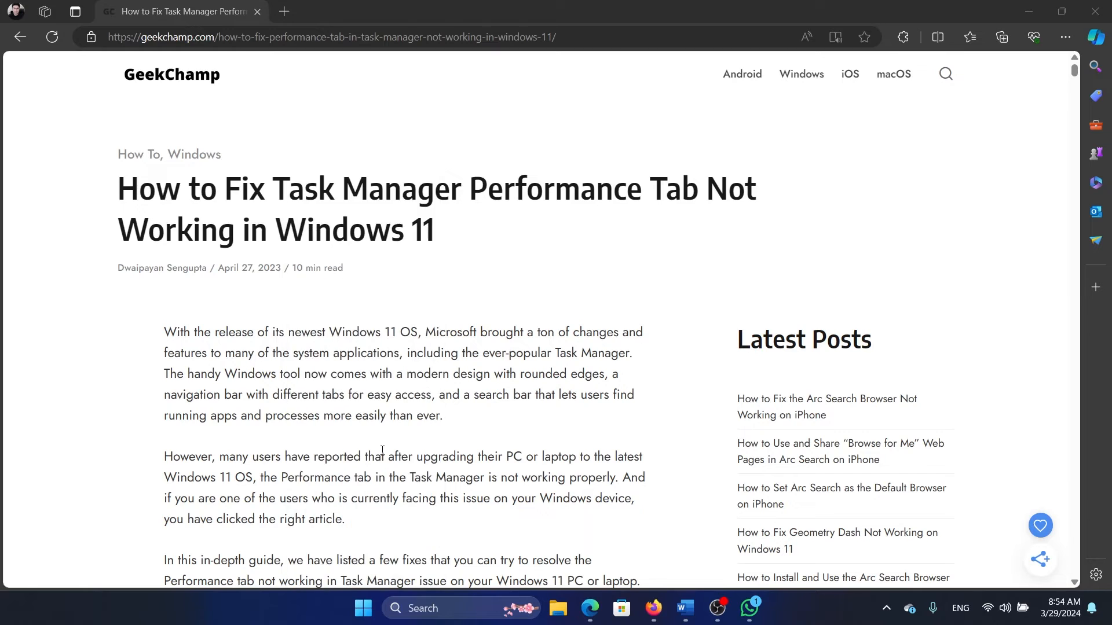
left_click(763, 608)
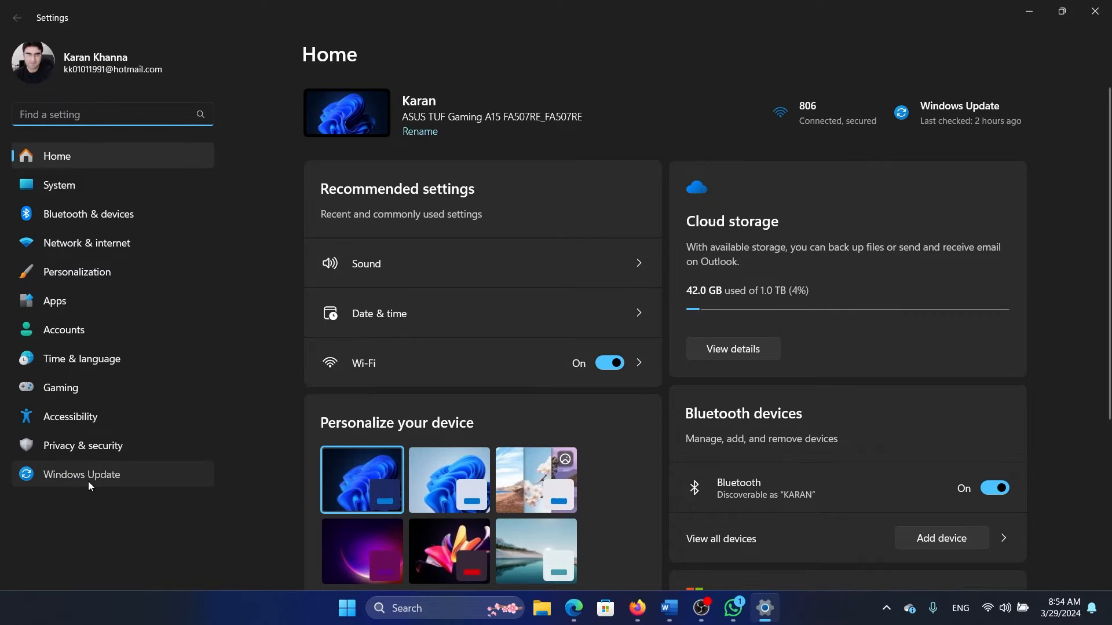
left_click(81, 475)
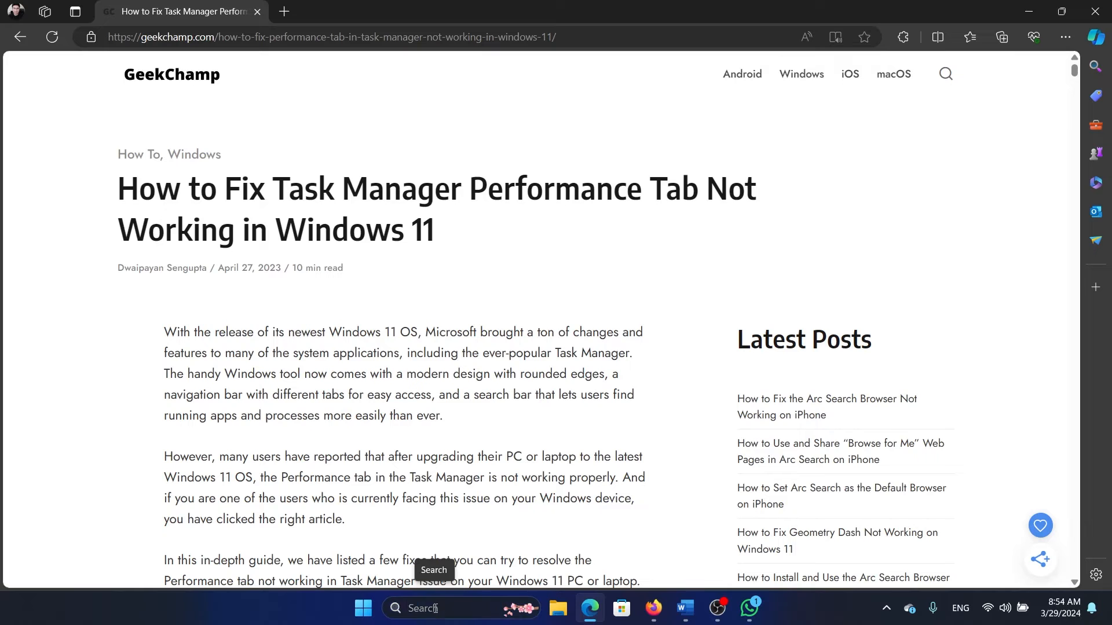
Step: Run the sfc scan from an administrator Command Prompt found via search
type("command Prompt")
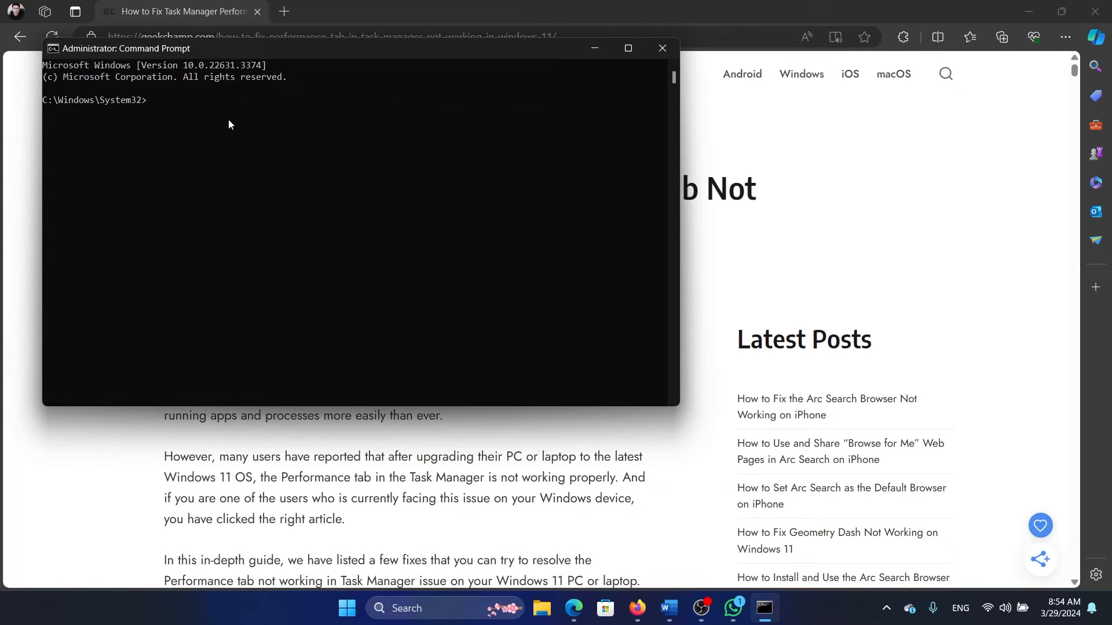
mouse_move(299, 132)
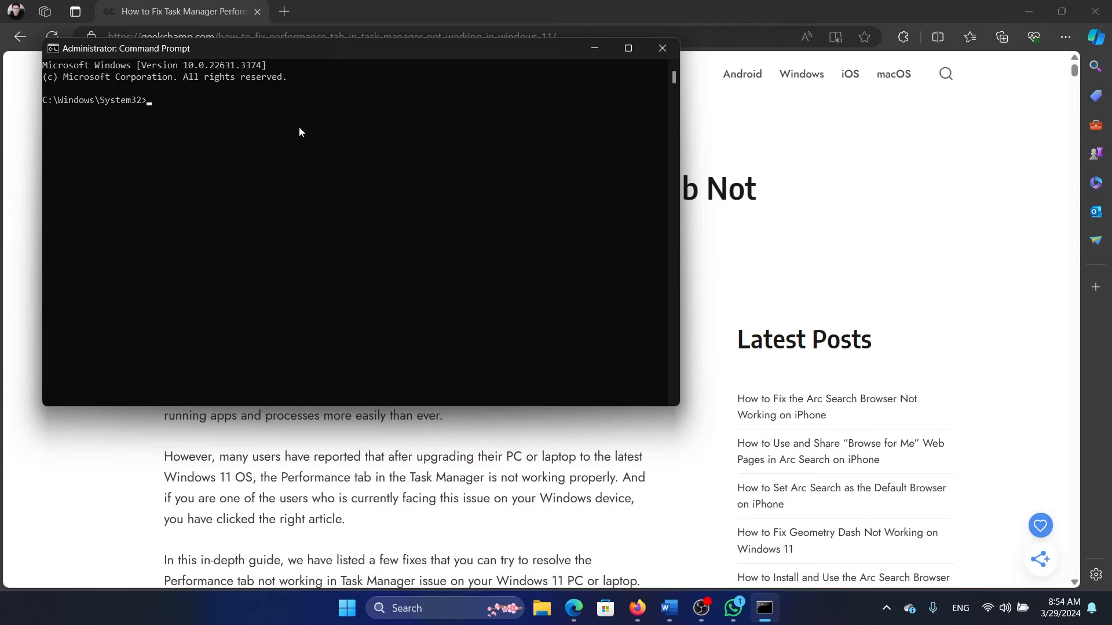
type("sfc")
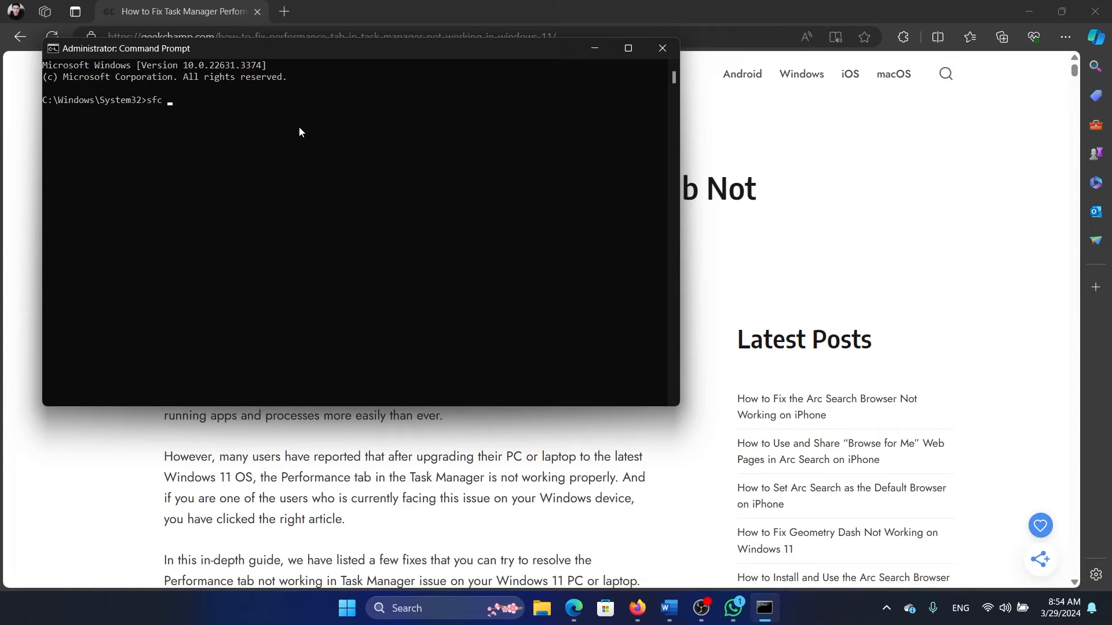
type("/sca")
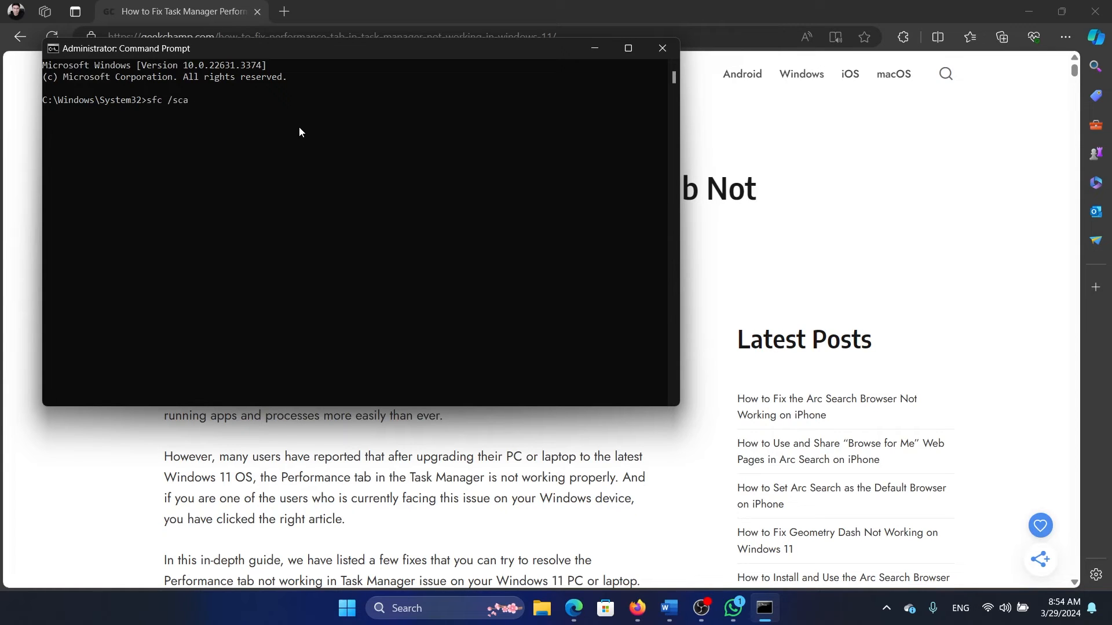
key("Enter")
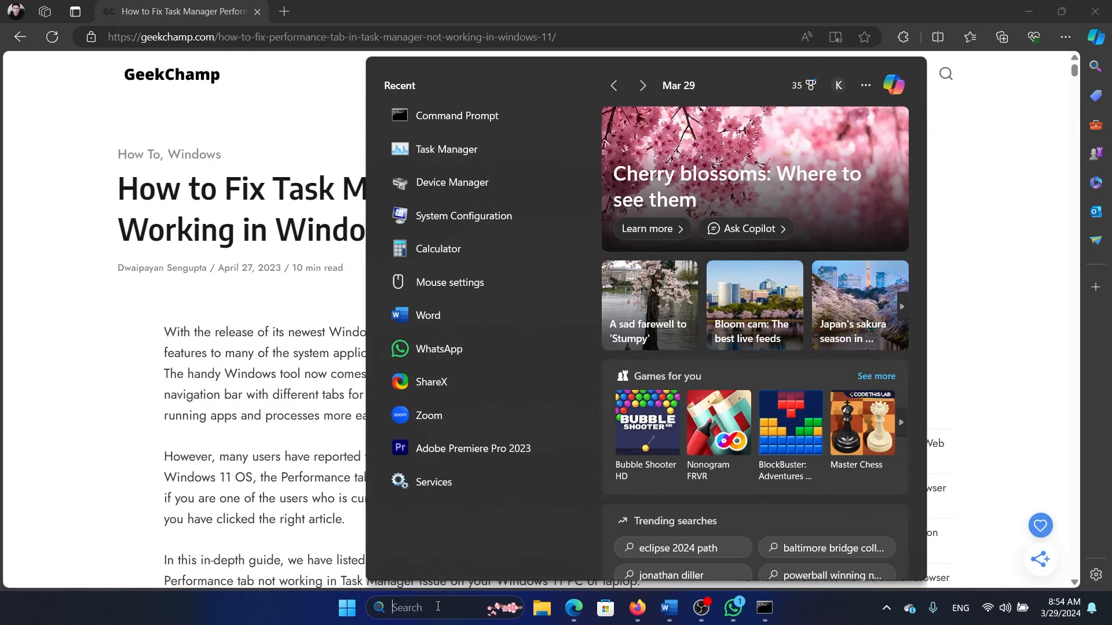
Step: From Recovery settings, turn on system protection for drive C
type("reco")
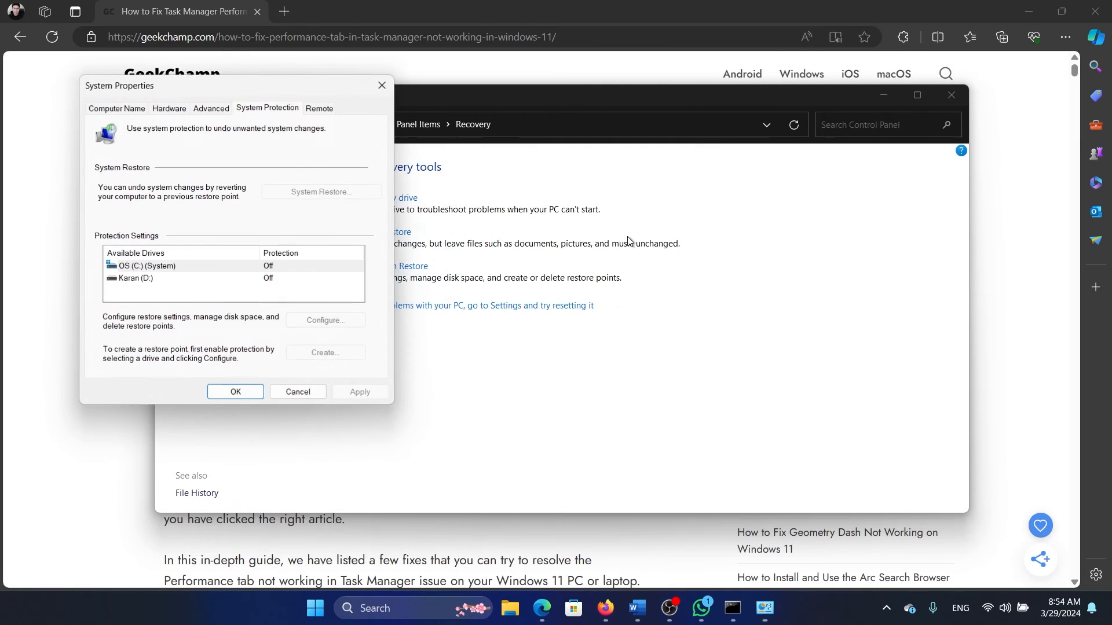
left_click(325, 319)
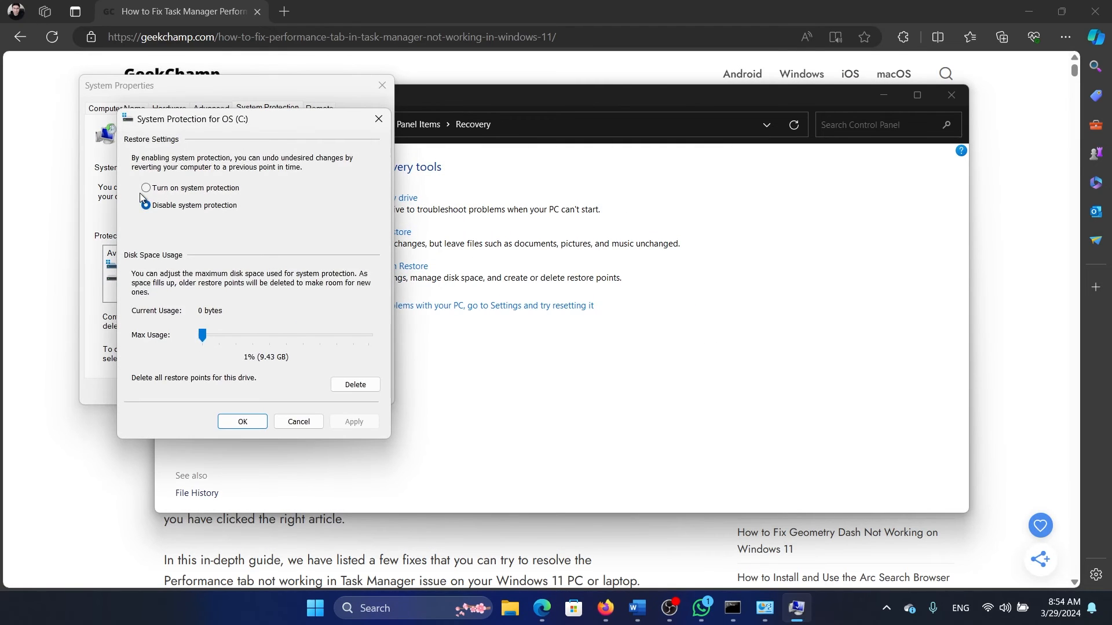
left_click(146, 187)
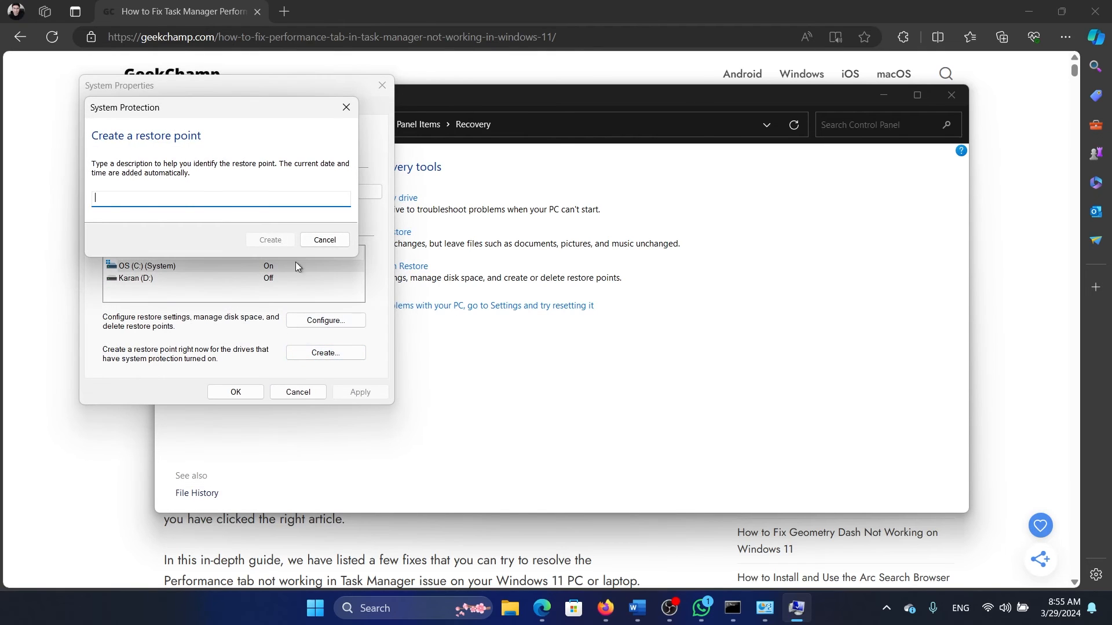
Step: Create a restore point named Test
type("Test")
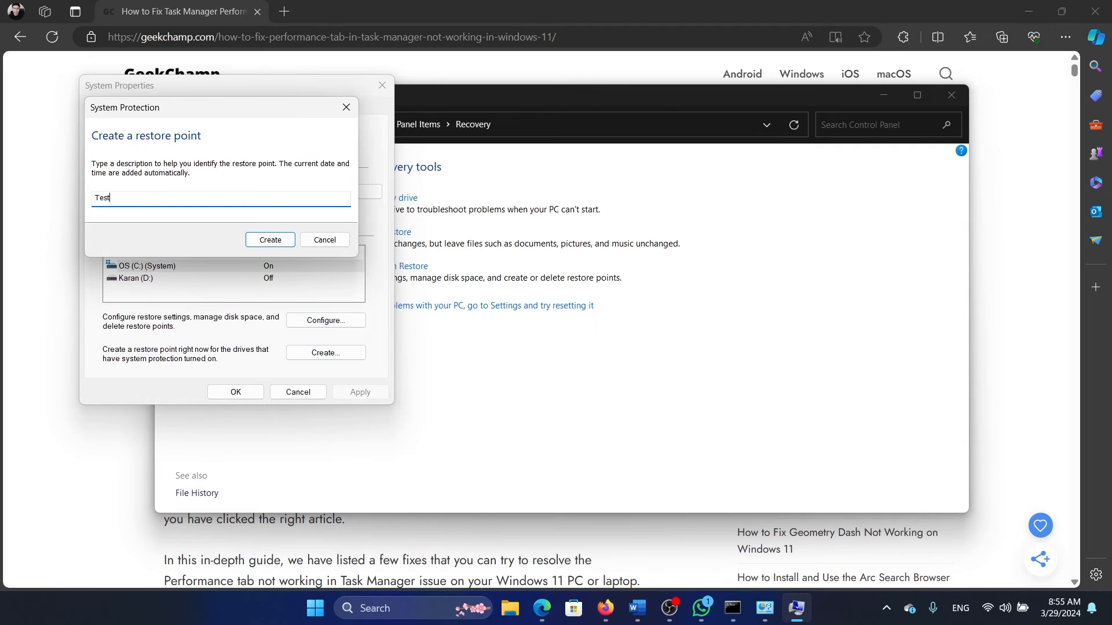
left_click(269, 239)
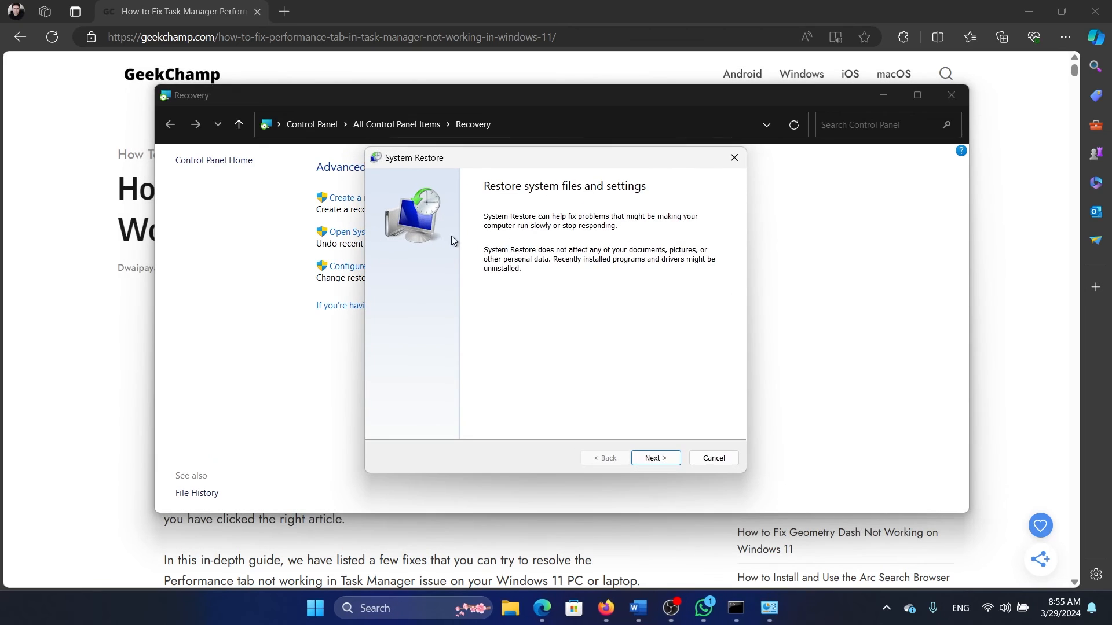
Step: Select the Test restore point in the wizard, then close System Restore without restoring
left_click(653, 458)
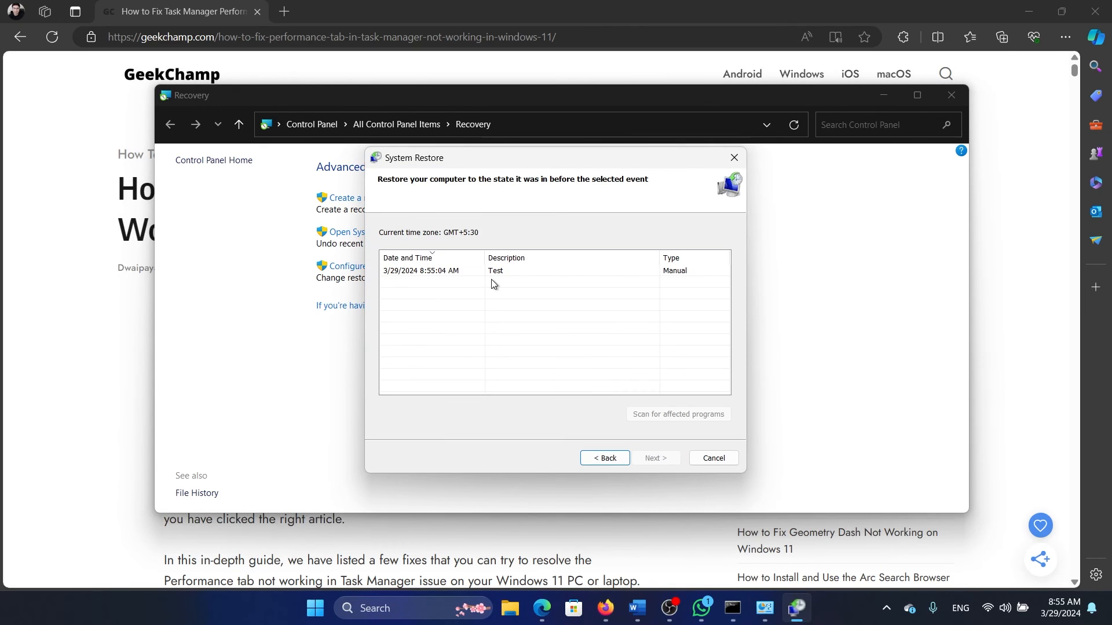
left_click(653, 457)
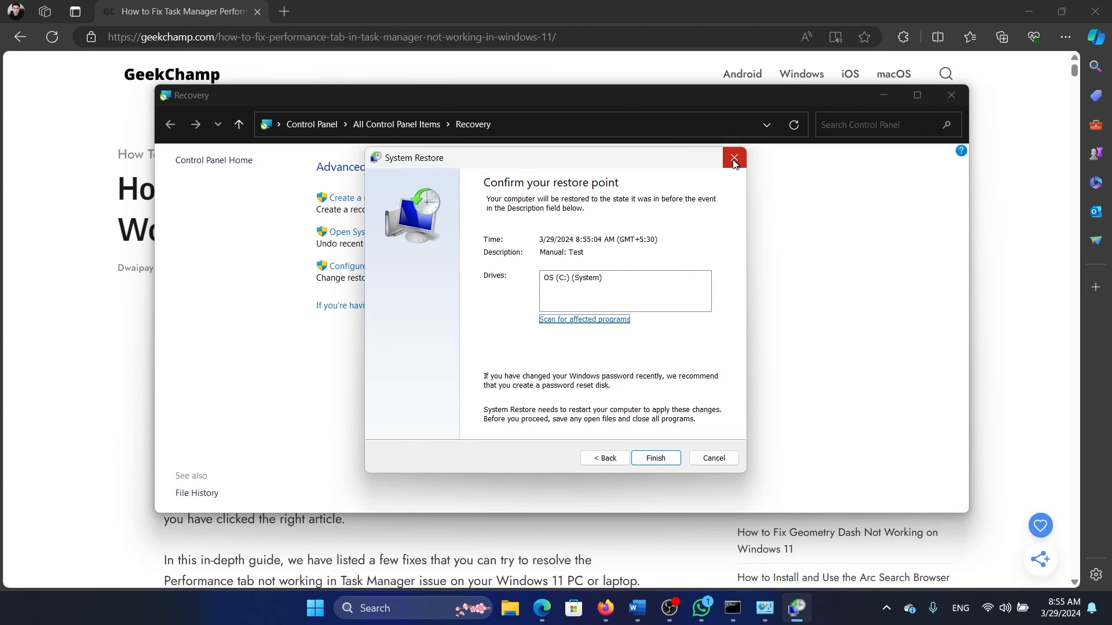
left_click(733, 157)
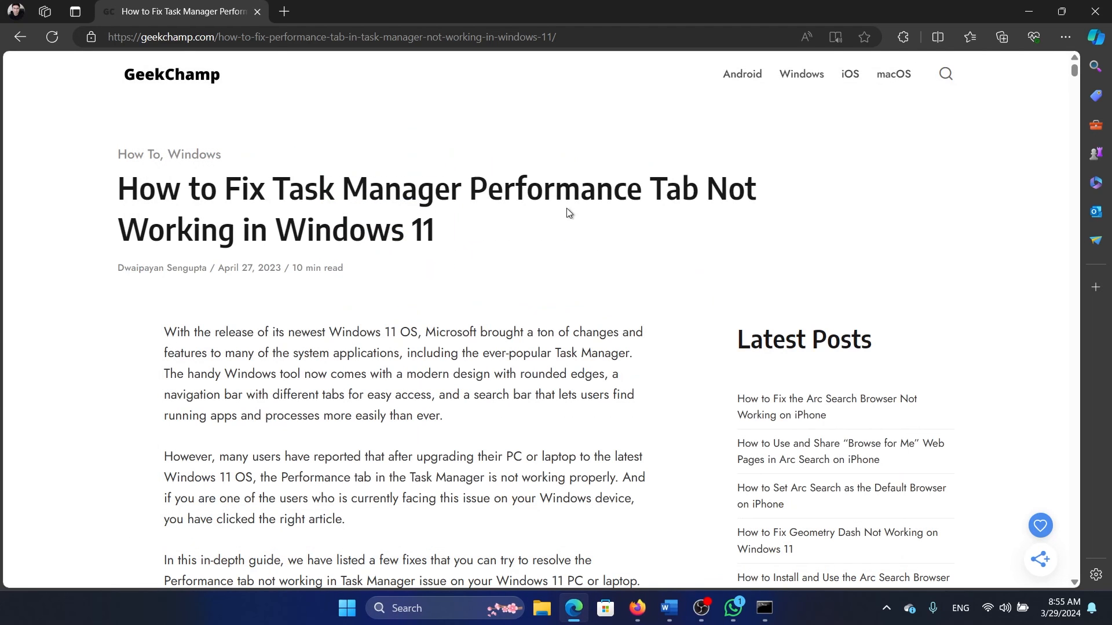
mouse_move(562, 215)
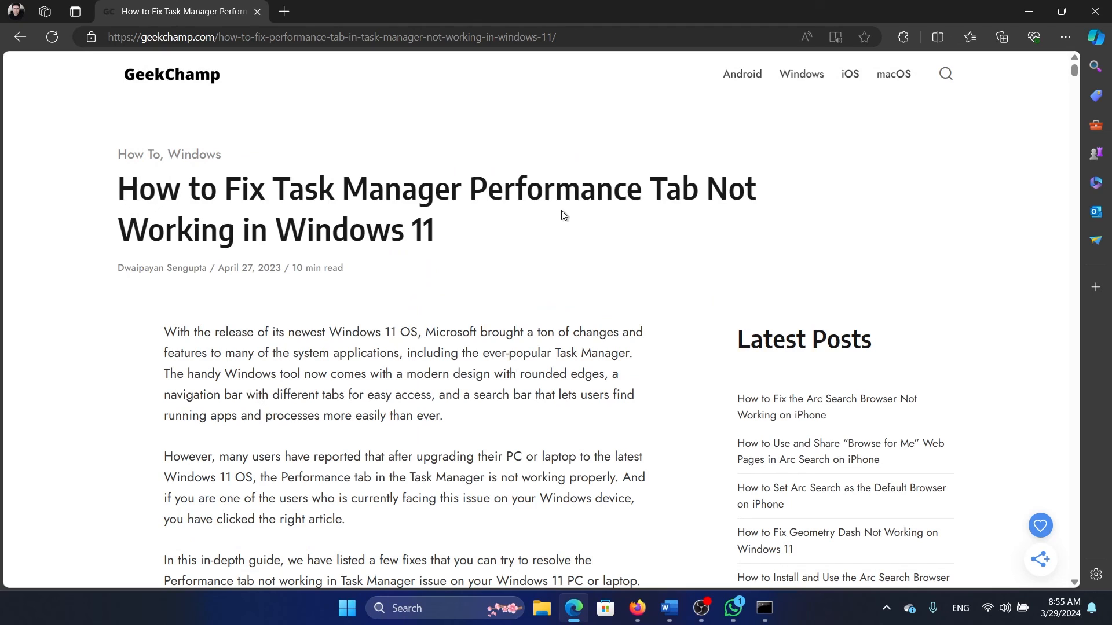